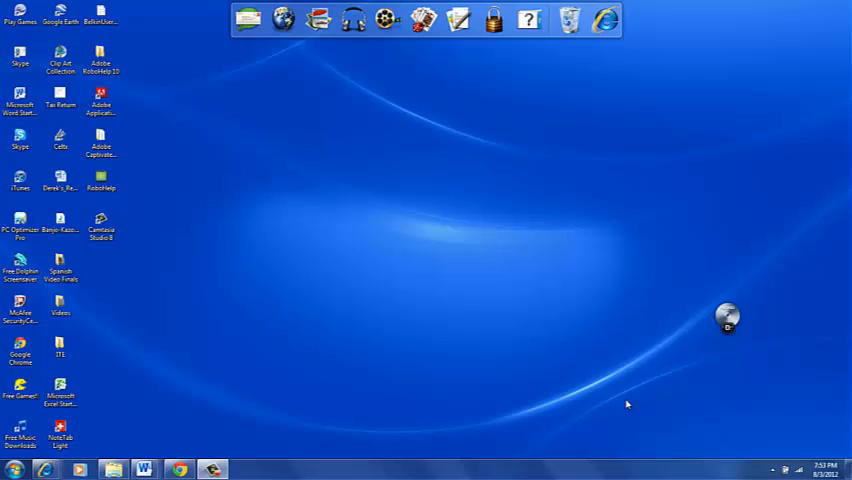
mouse_move(372, 352)
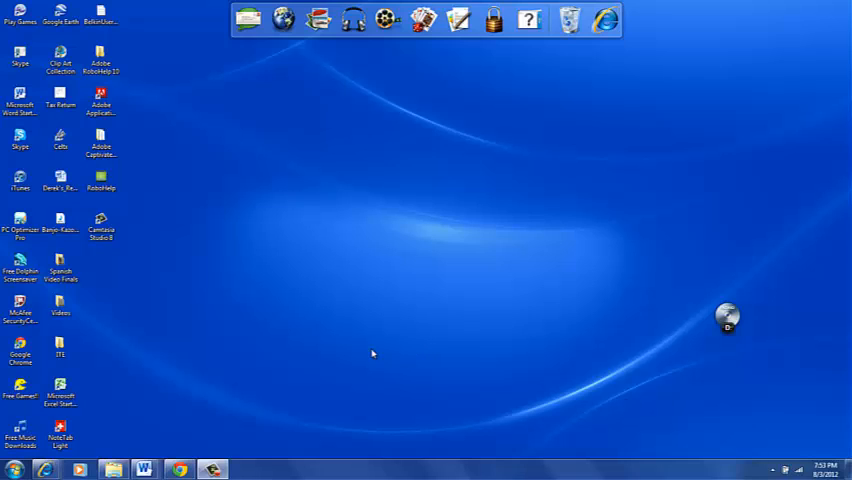
mouse_move(288, 356)
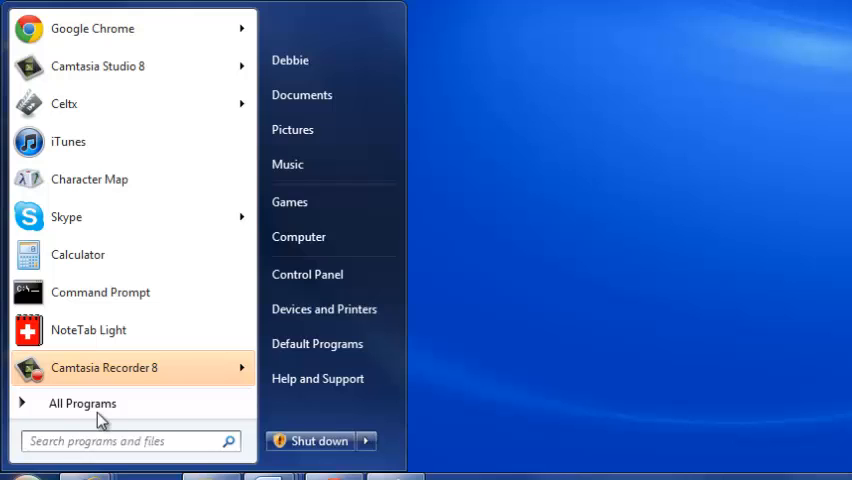
Show All Programs and expand the Adobe RoboHelp 10 folder listing RoboHelp HTML and RoboHelp for Word
left_click(80, 404)
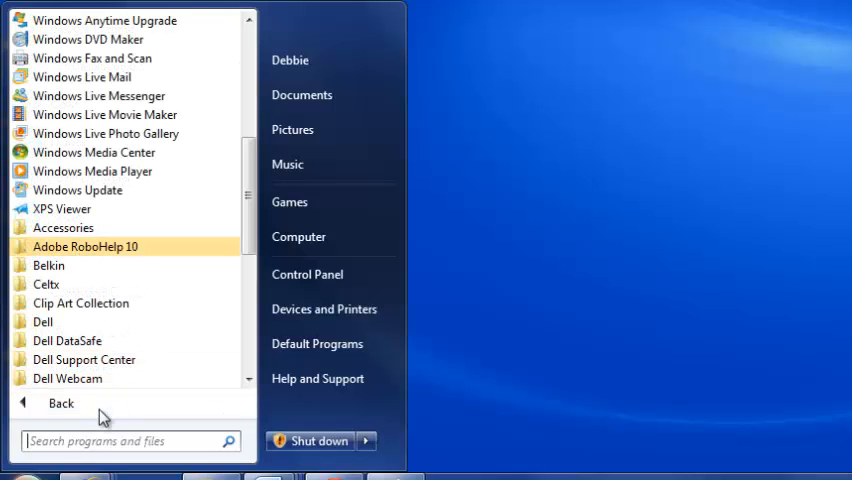
mouse_move(124, 260)
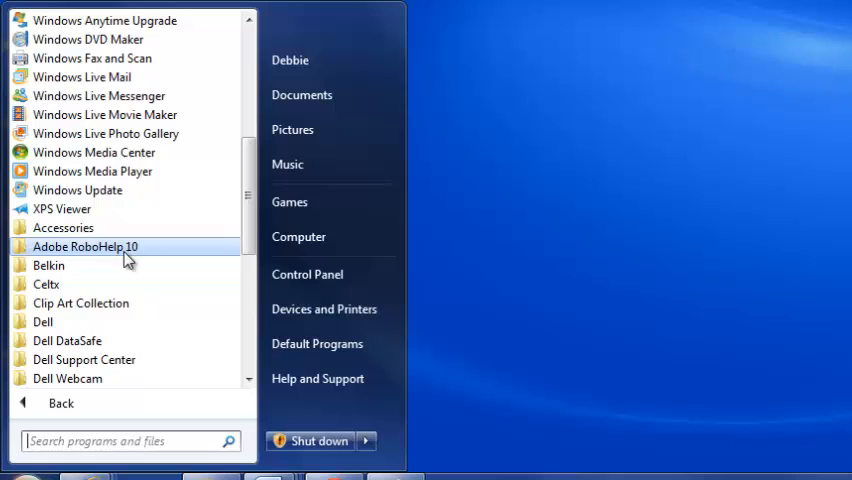
left_click(84, 246)
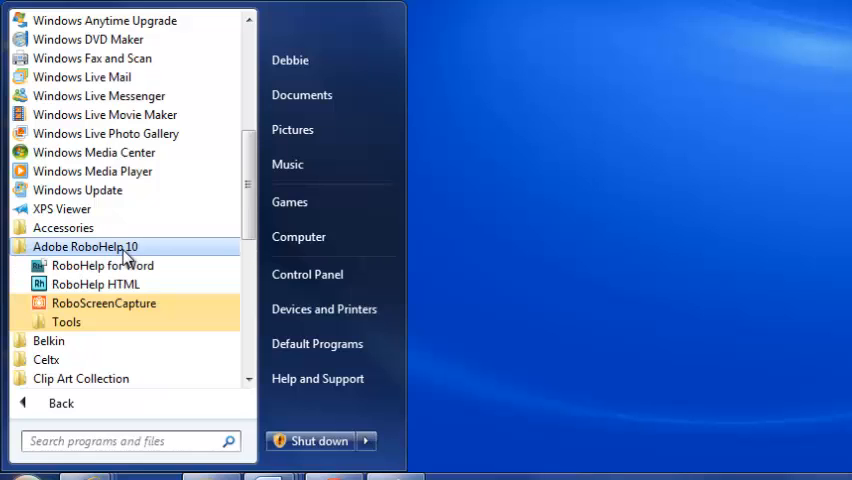
mouse_move(96, 284)
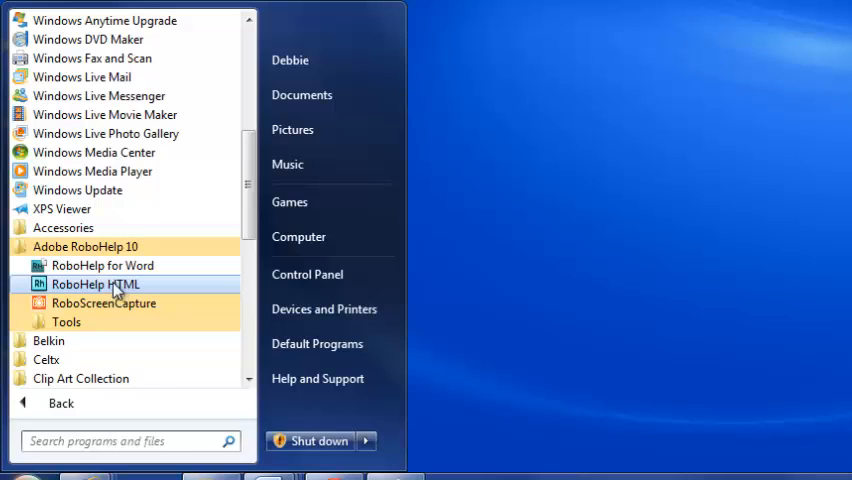
Launch RoboHelp HTML from the Start menu, reaching its trial notice with 26 days remaining
left_click(96, 284)
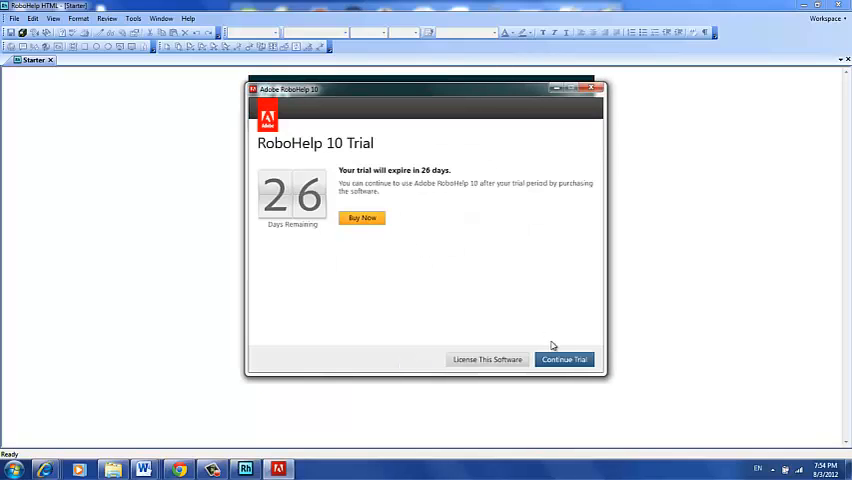
Continue the trial and review the Starter page's Recent Projects, Create New, Import and Resources sections
left_click(564, 360)
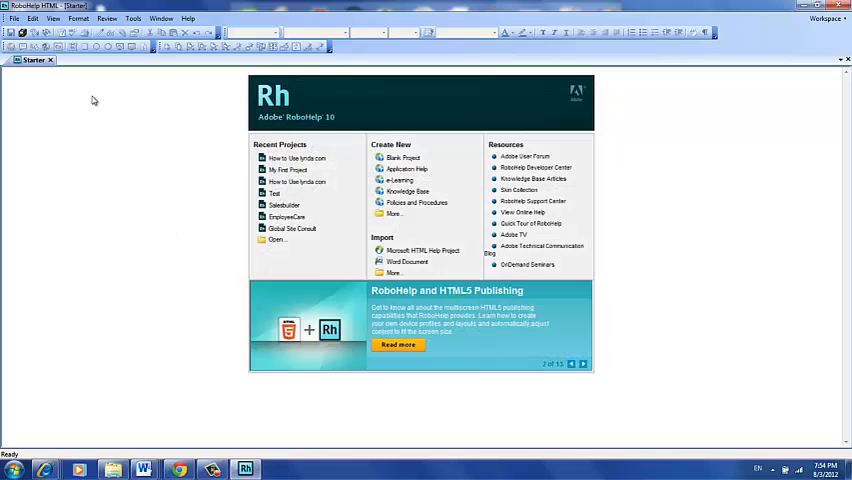
mouse_move(74, 108)
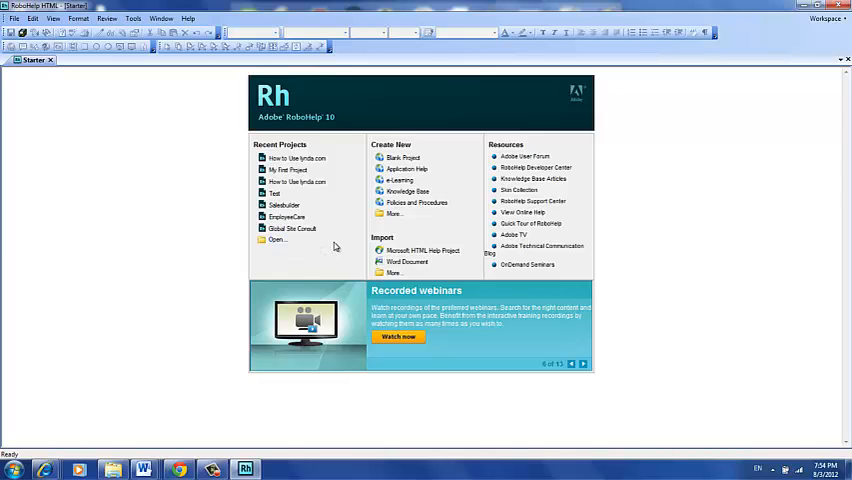
left_click(584, 364)
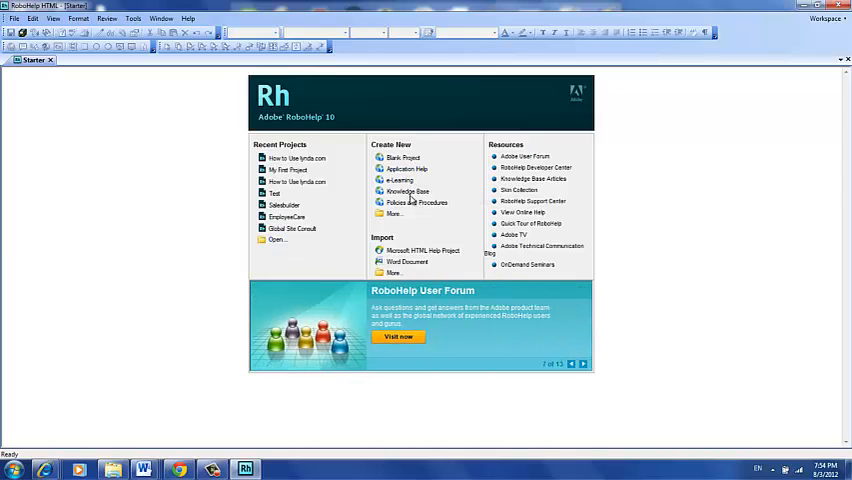
mouse_move(412, 228)
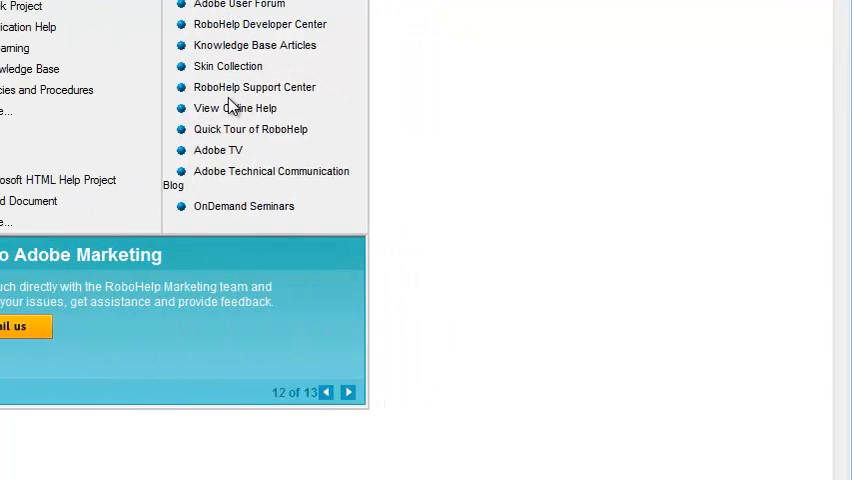
left_click(348, 392)
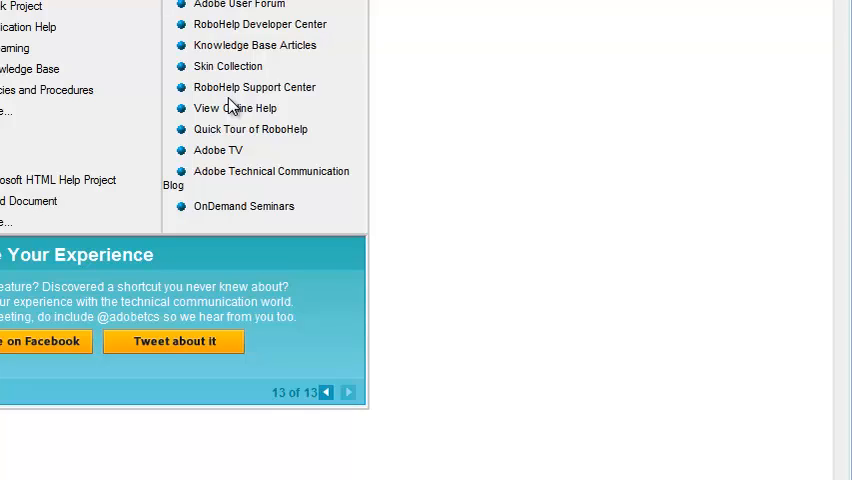
mouse_move(168, 44)
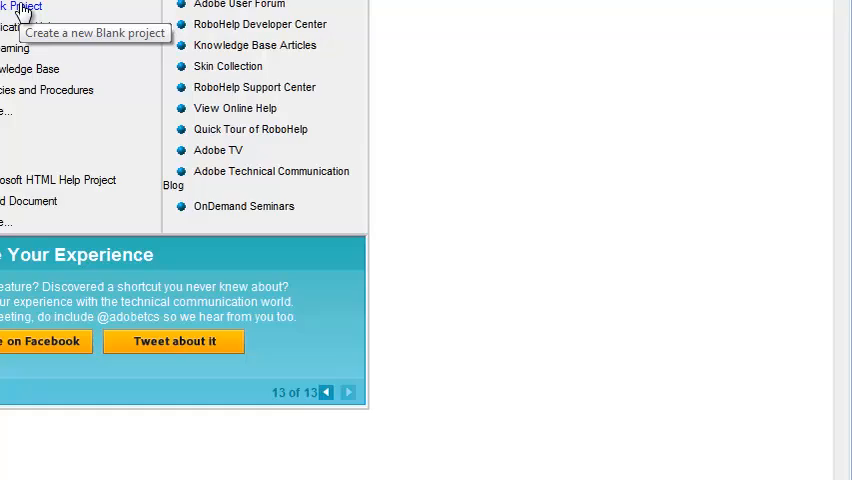
Start a blank project titled 'My First Project' saved on the desktop with first topic 'First Topic'
left_click(20, 8)
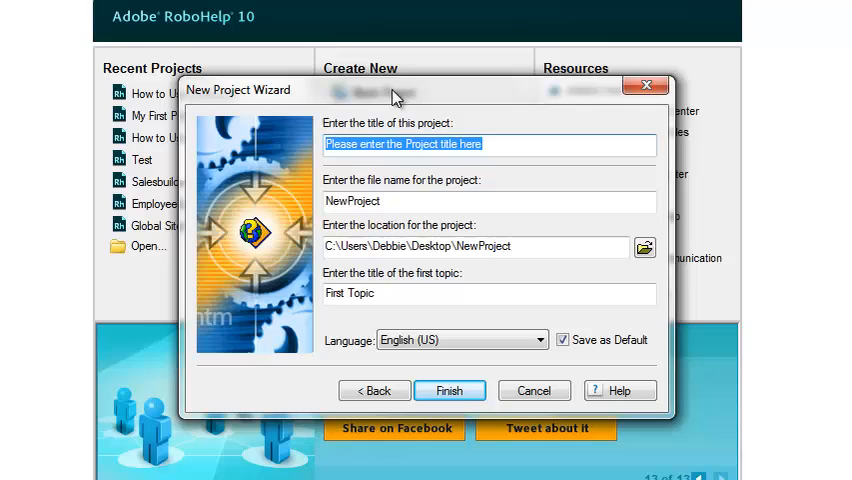
type("My First Pr")
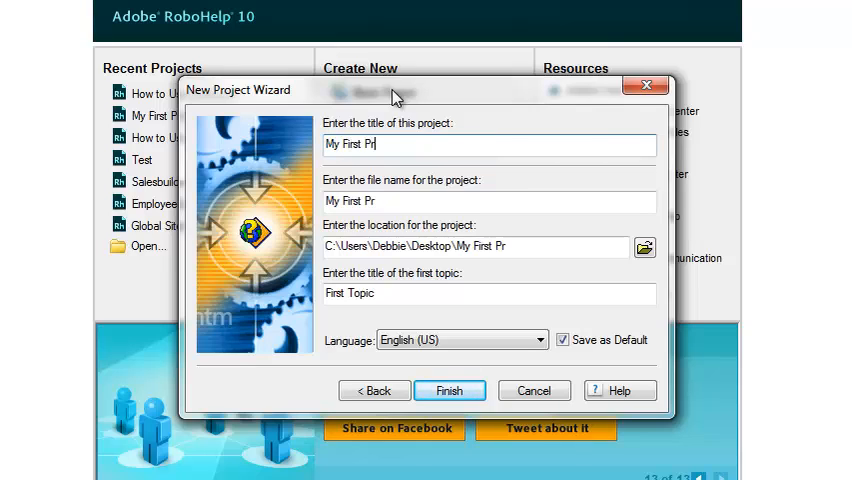
type("oject")
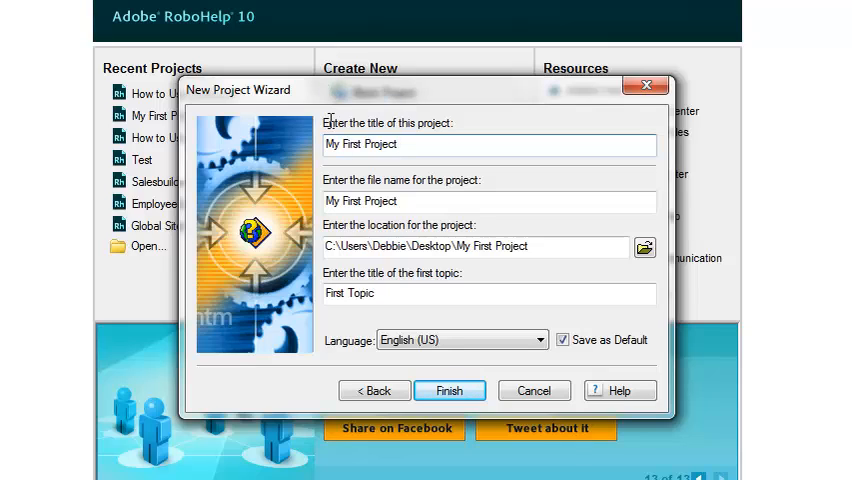
left_click(490, 200)
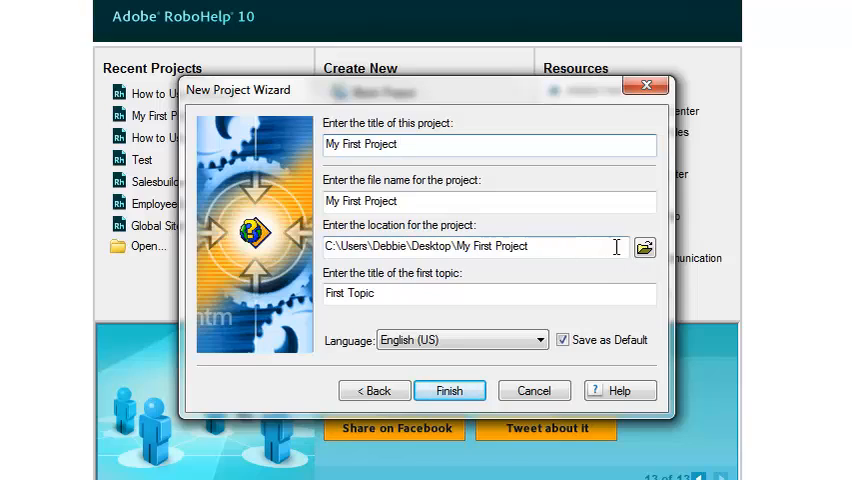
mouse_move(570, 278)
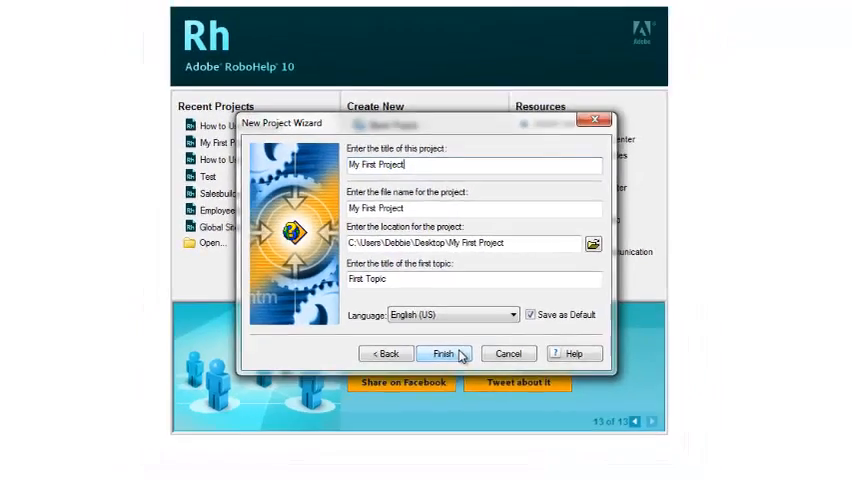
Finish the wizard so My First Project opens in the default workspace with First Topic in the editor
left_click(444, 352)
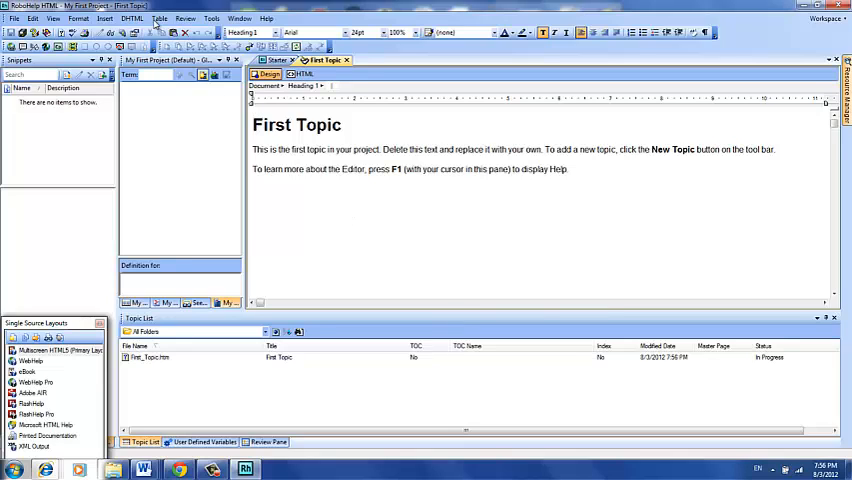
left_click(132, 18)
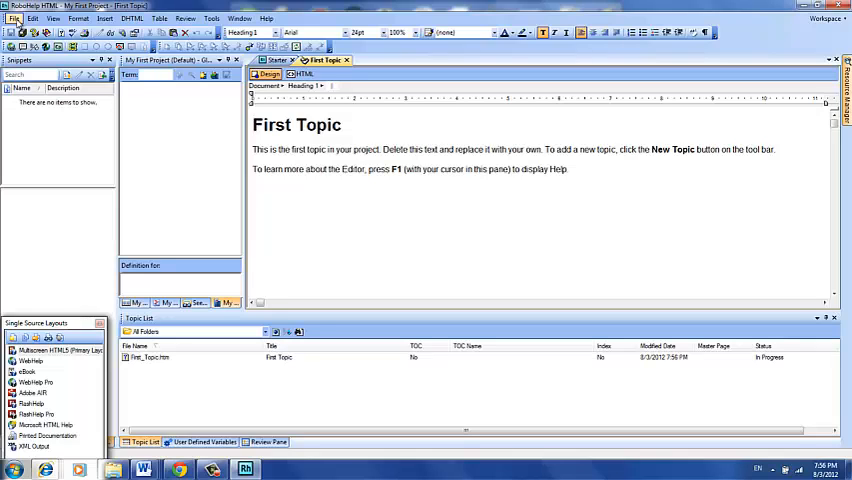
Show the workspace layouts General, Index, Review, TOC and Default, then keep Default as current
left_click(16, 18)
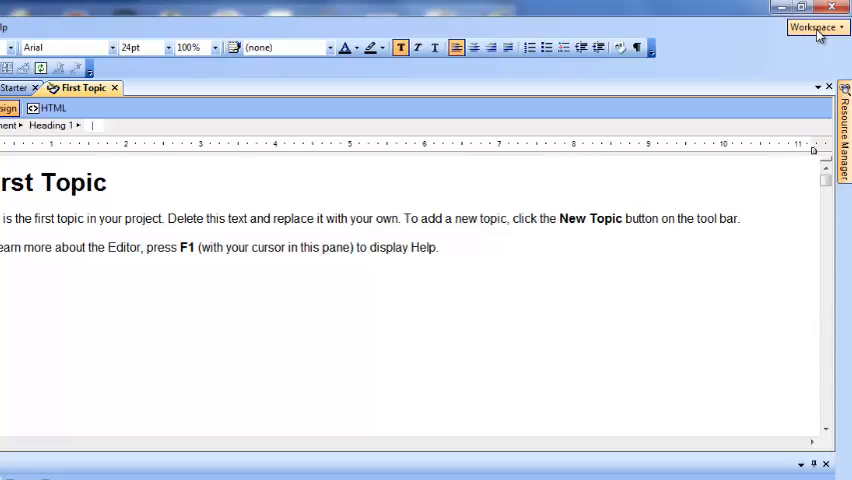
left_click(812, 28)
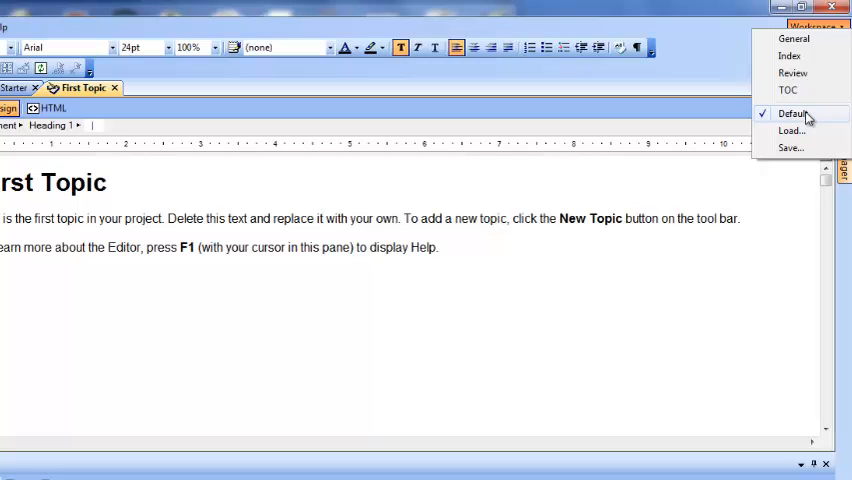
mouse_move(692, 68)
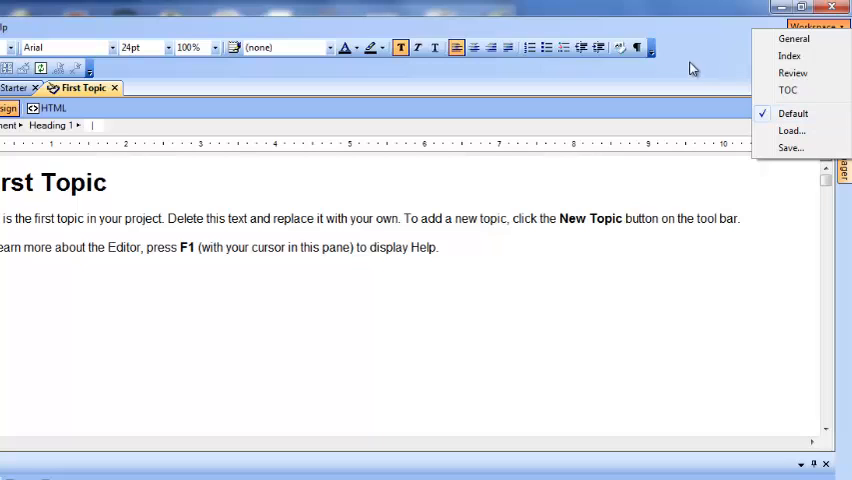
left_click(814, 28)
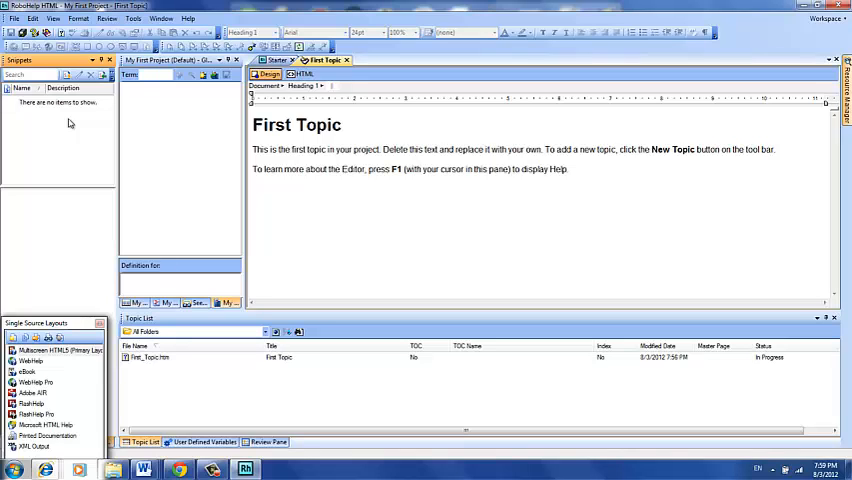
mouse_move(68, 288)
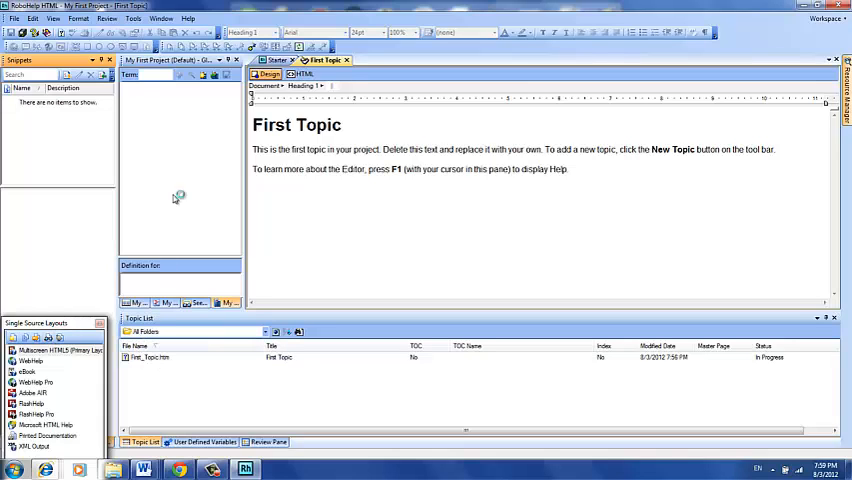
mouse_move(132, 176)
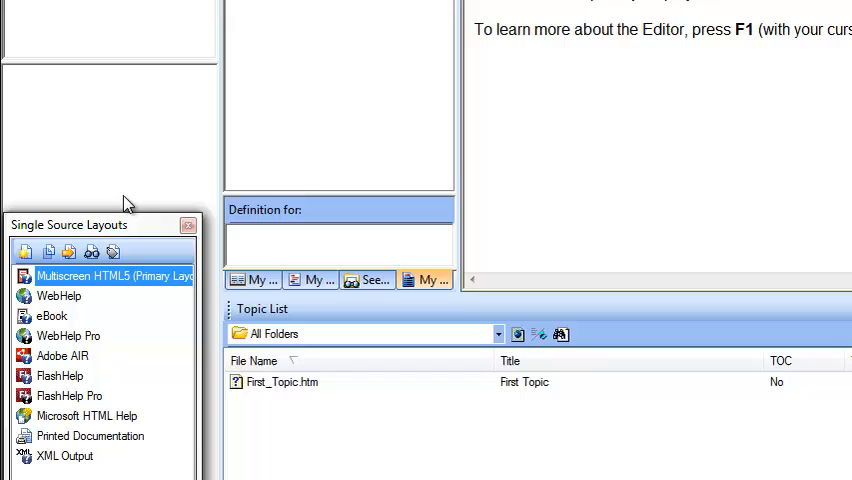
mouse_move(392, 148)
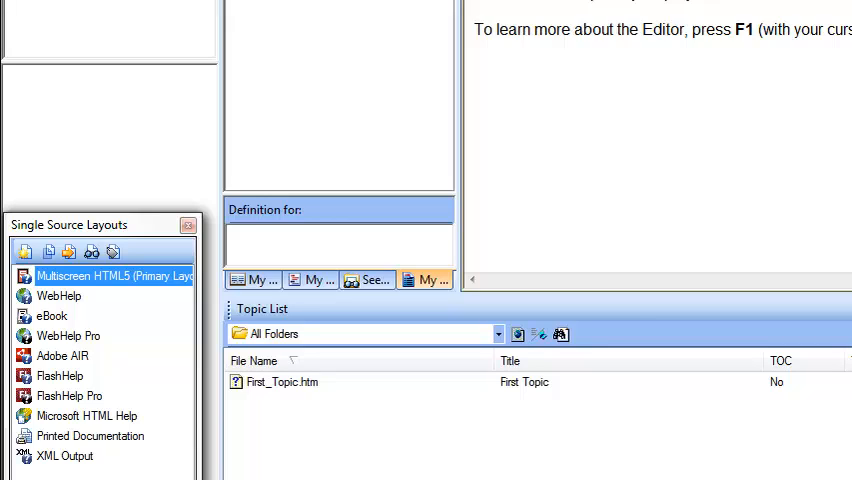
mouse_move(818, 68)
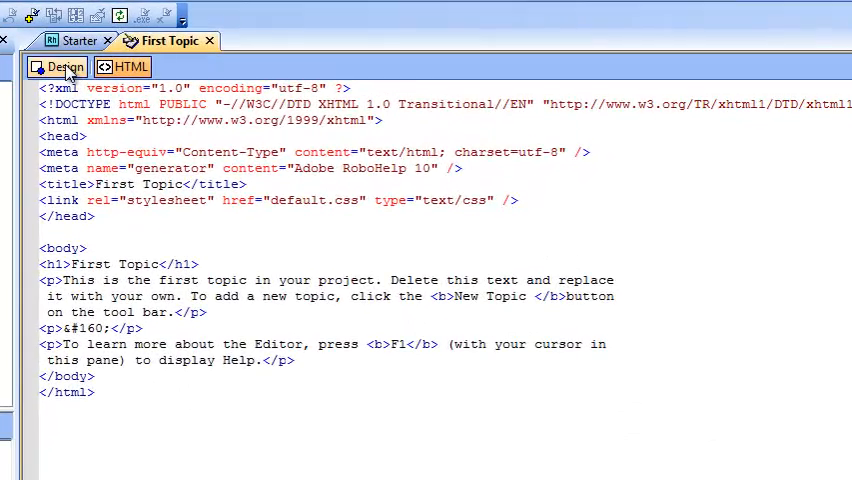
left_click(56, 66)
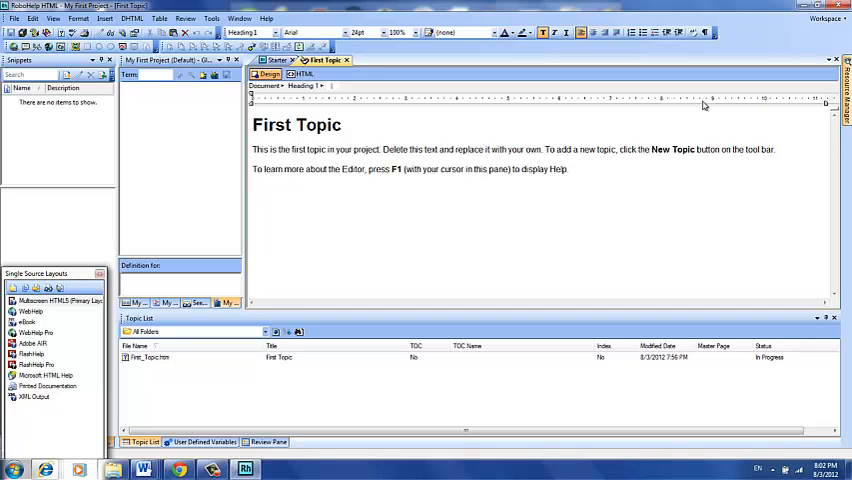
Show the workspace layout list again with General, Index, Review, TOC and Default options
left_click(812, 16)
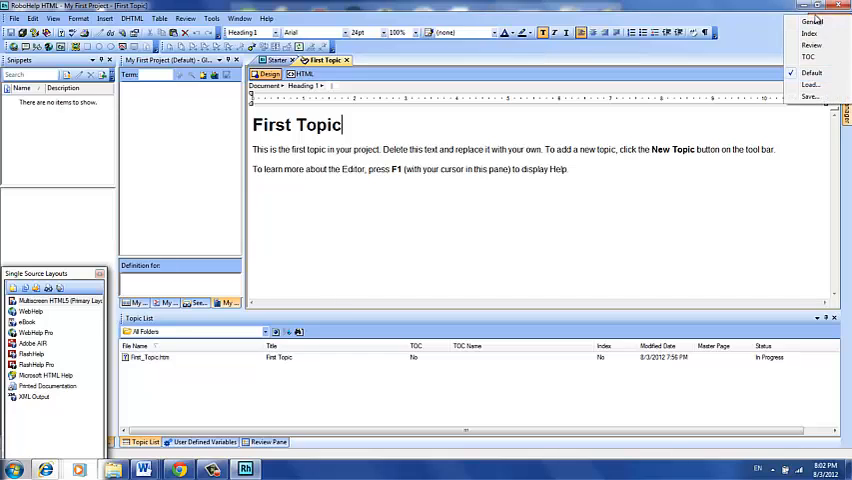